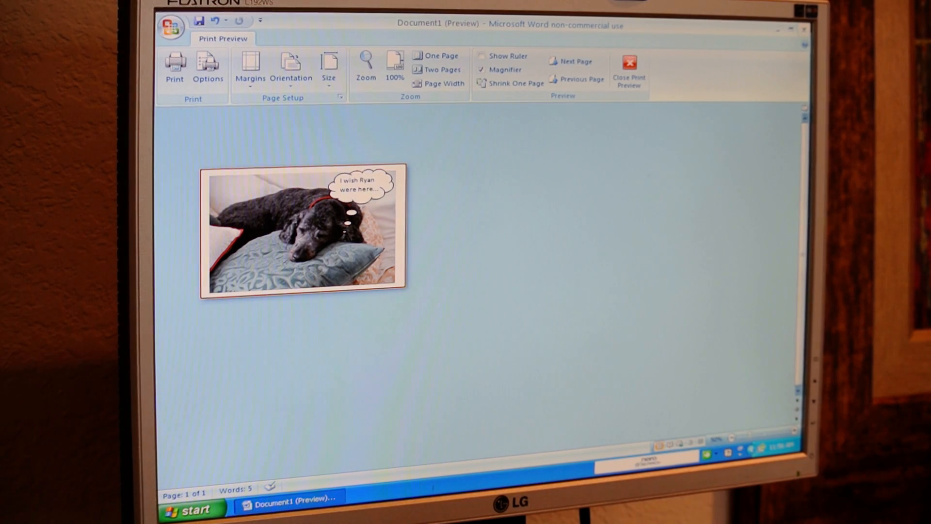
- Create a new blank document and insert the dog photo near the top of the page
{"action": "left_click", "coordinate": [482, 56]}
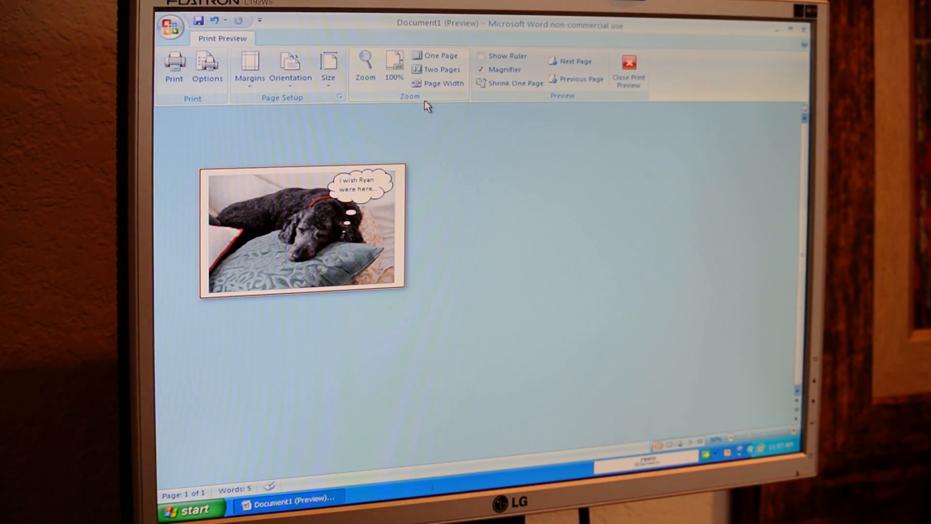
{"action": "left_click", "coordinate": [170, 25]}
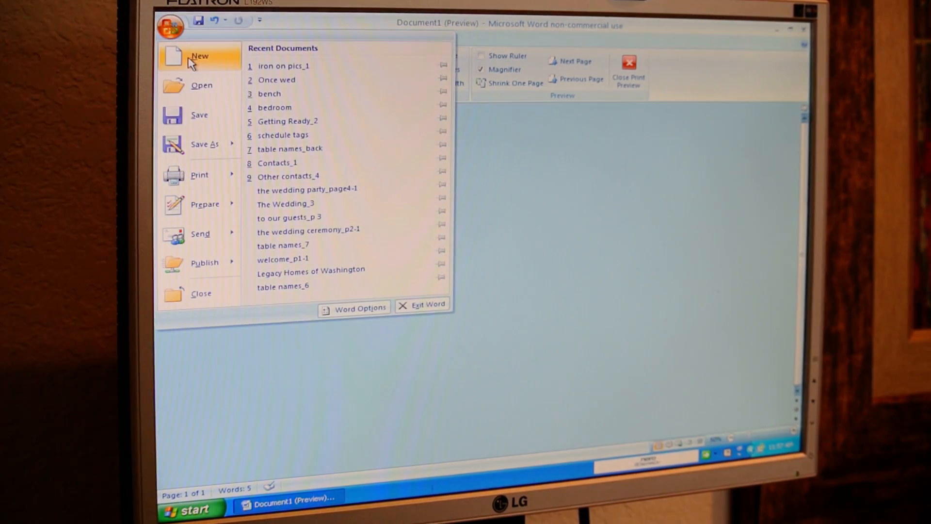
{"action": "left_click", "coordinate": [200, 56]}
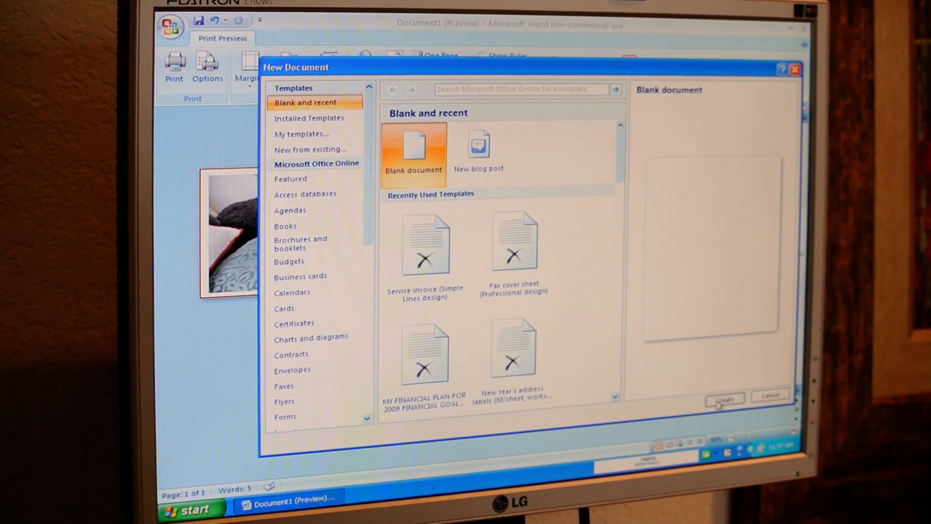
{"action": "left_click", "coordinate": [723, 397]}
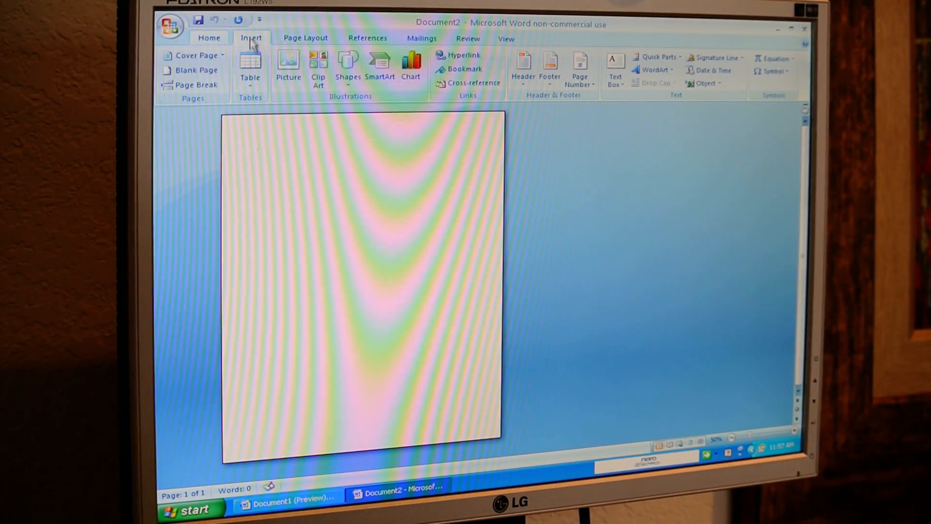
{"action": "left_click", "coordinate": [288, 68]}
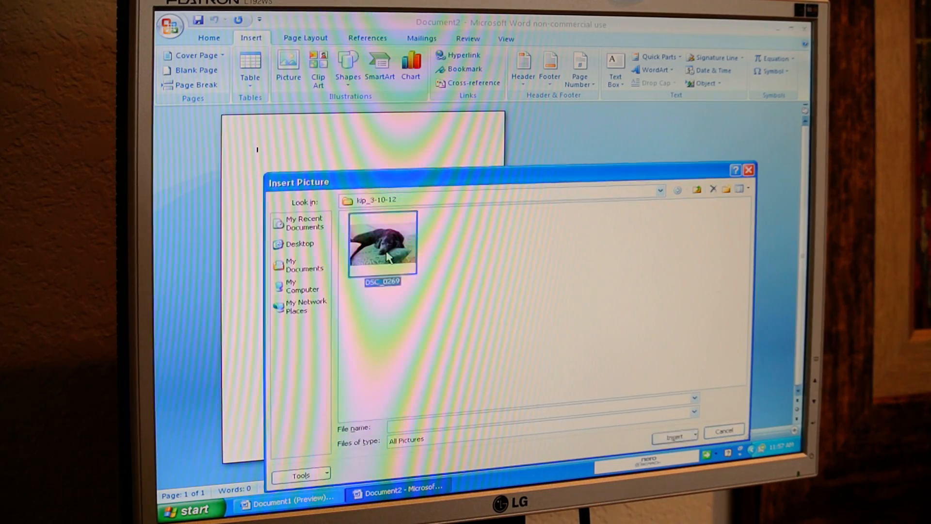
{"action": "left_click", "coordinate": [675, 435]}
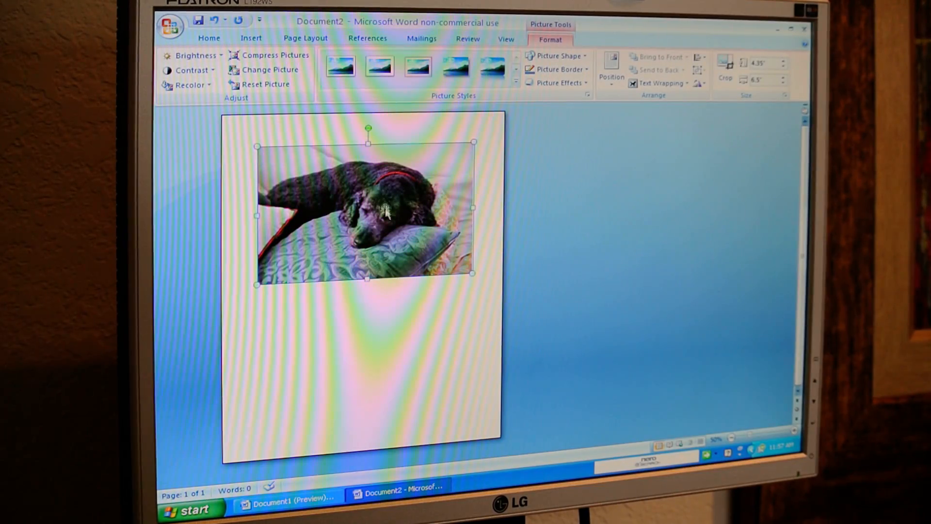
- Lower the dog photo's Shape Height to 3.5 inches, about 5.2 inches wide, then deselect it
{"action": "left_click", "coordinate": [725, 66]}
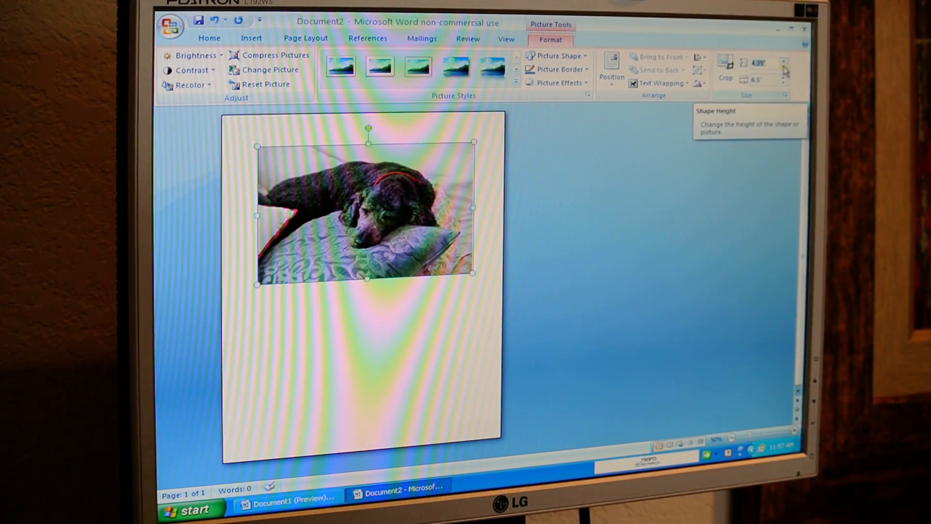
{"action": "left_click", "coordinate": [783, 66]}
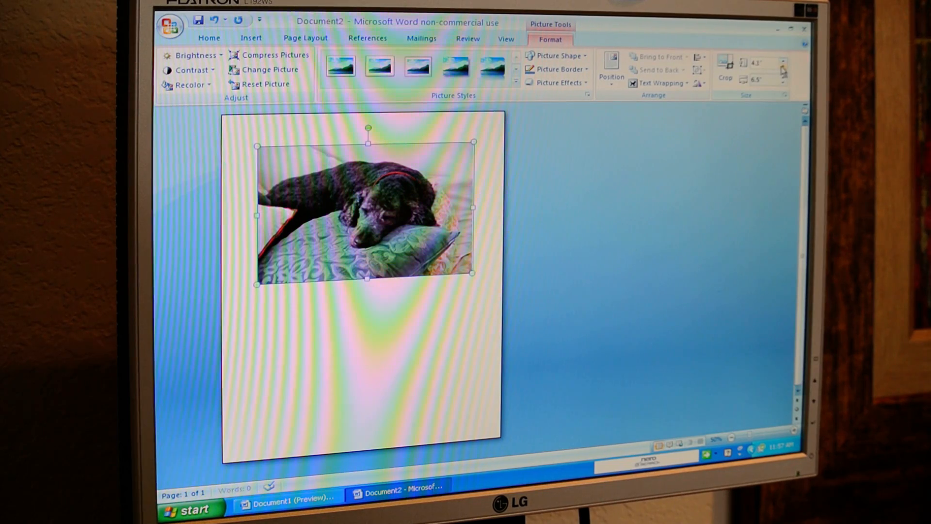
{"action": "left_click", "coordinate": [783, 71]}
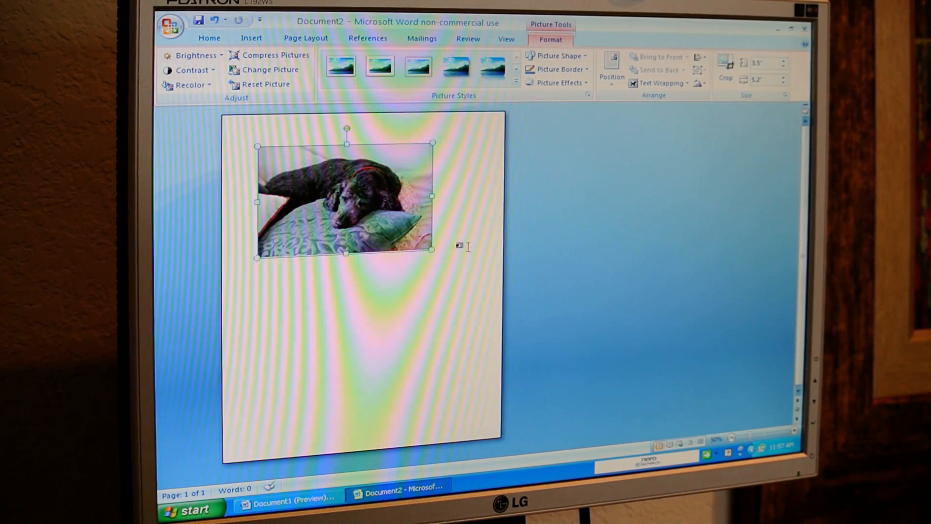
{"action": "left_click", "coordinate": [170, 24]}
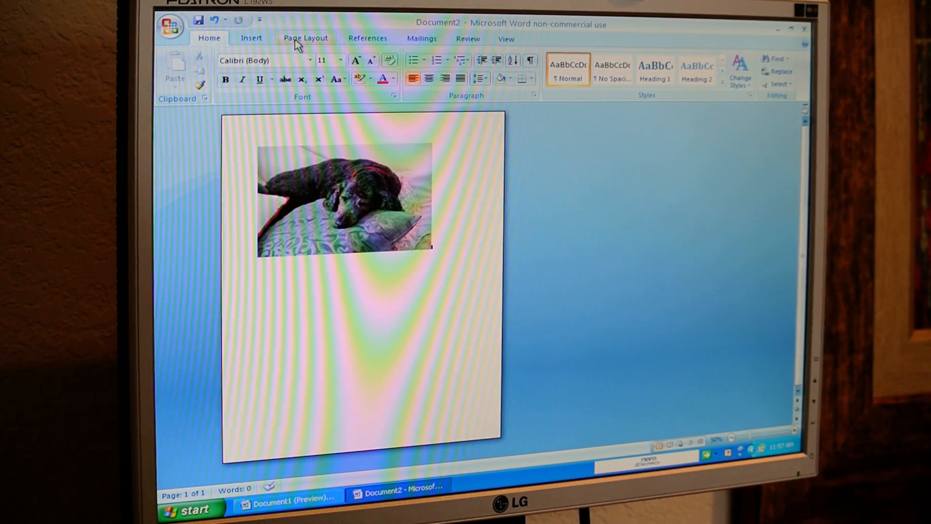
- Set the page to landscape orientation and bring up the paper size list
{"action": "left_click", "coordinate": [305, 37]}
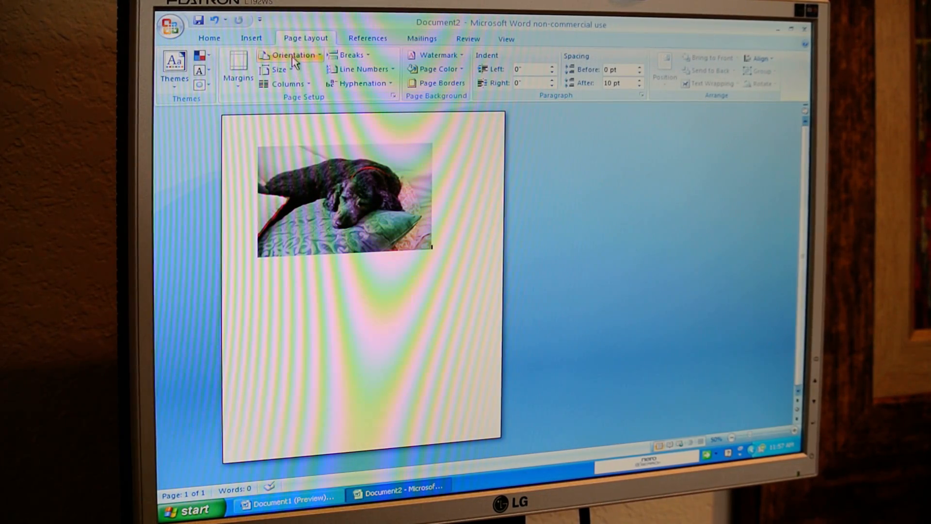
{"action": "left_click", "coordinate": [292, 55]}
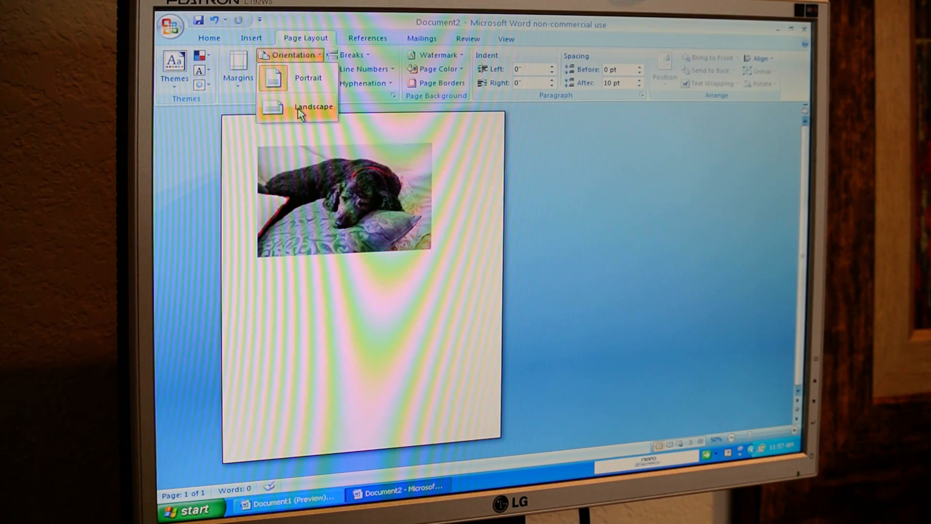
{"action": "left_click", "coordinate": [314, 106]}
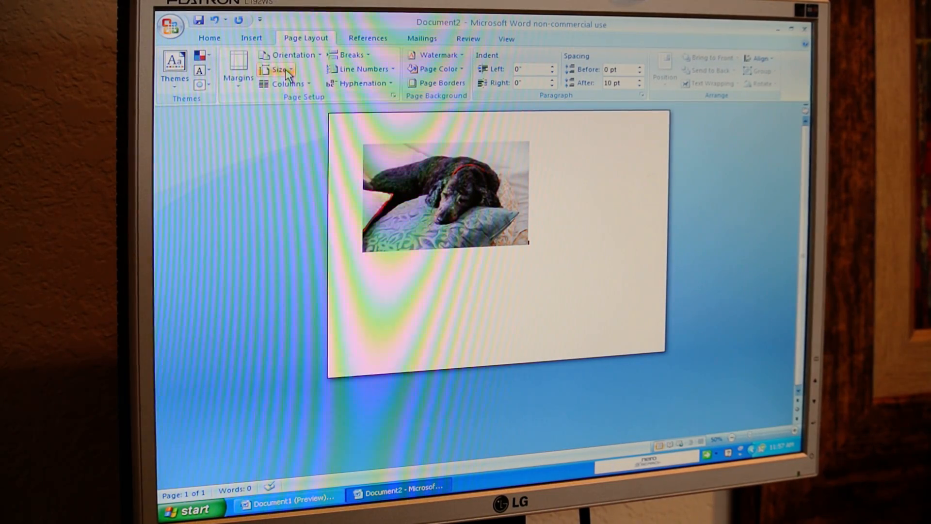
{"action": "left_click", "coordinate": [277, 69]}
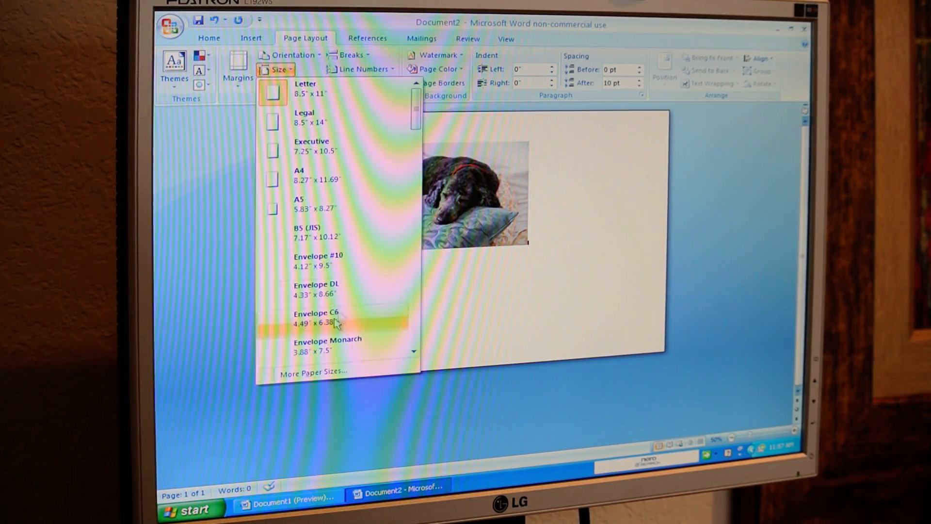
{"action": "mouse_move", "coordinate": [306, 377]}
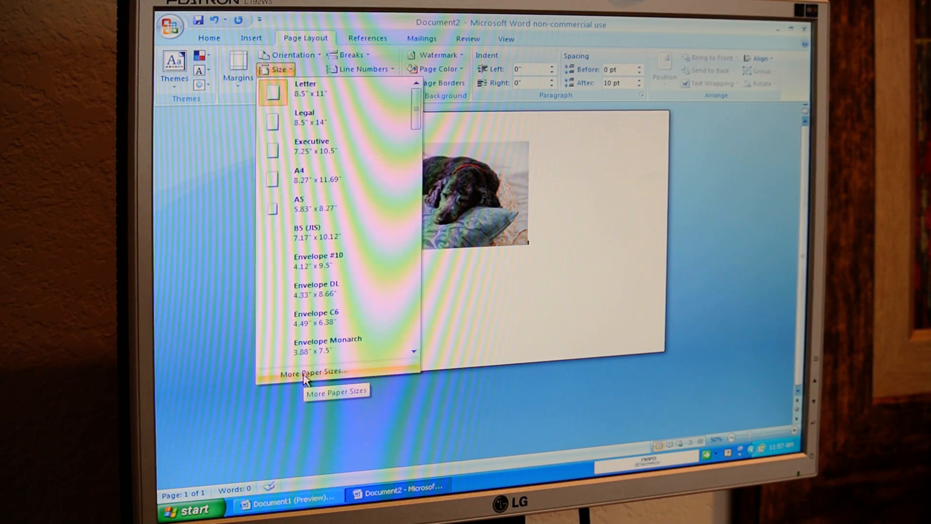
- Enter a custom paper size of 6 inches wide by 4 inches high in Page Setup
{"action": "left_click", "coordinate": [317, 373]}
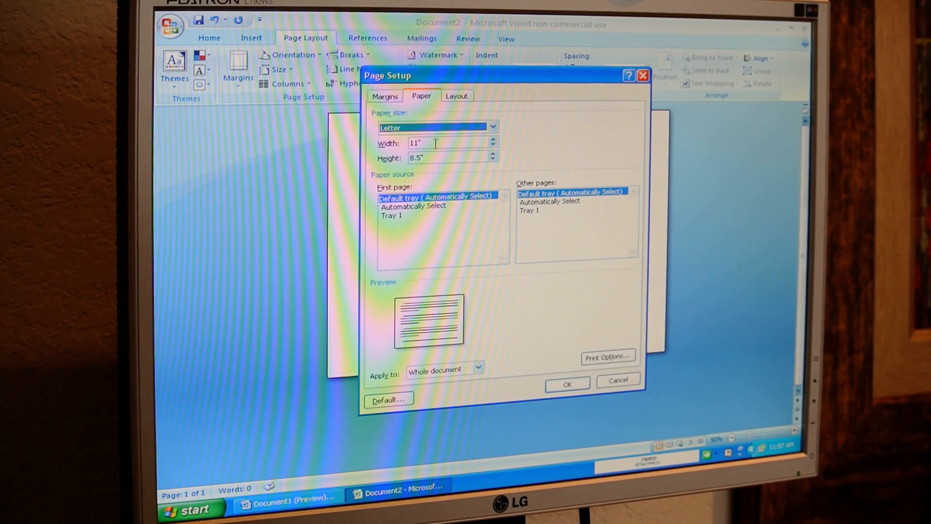
{"action": "type", "text": "6"}
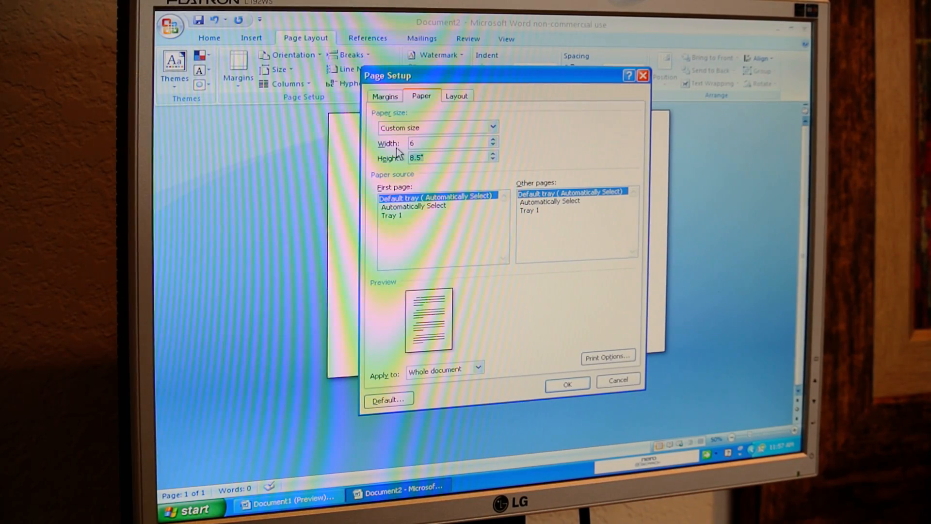
{"action": "type", "text": "4"}
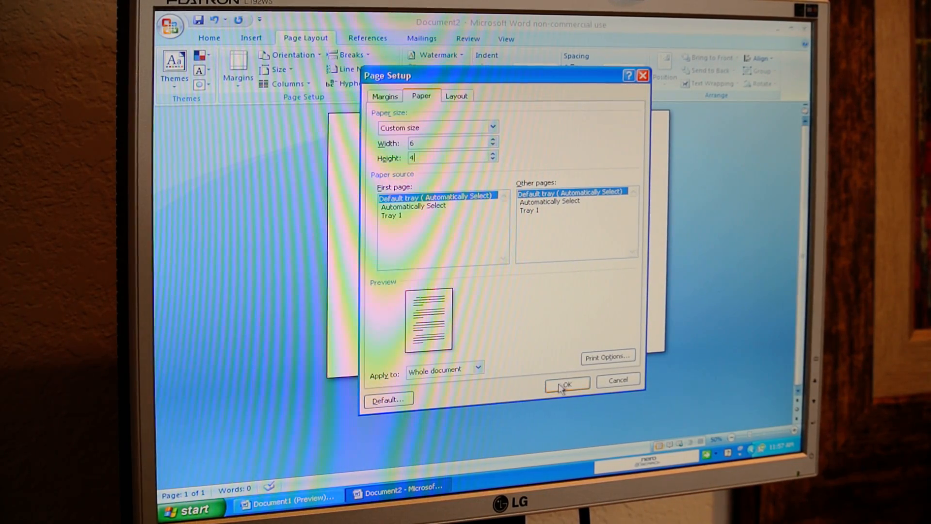
{"action": "left_click", "coordinate": [564, 381]}
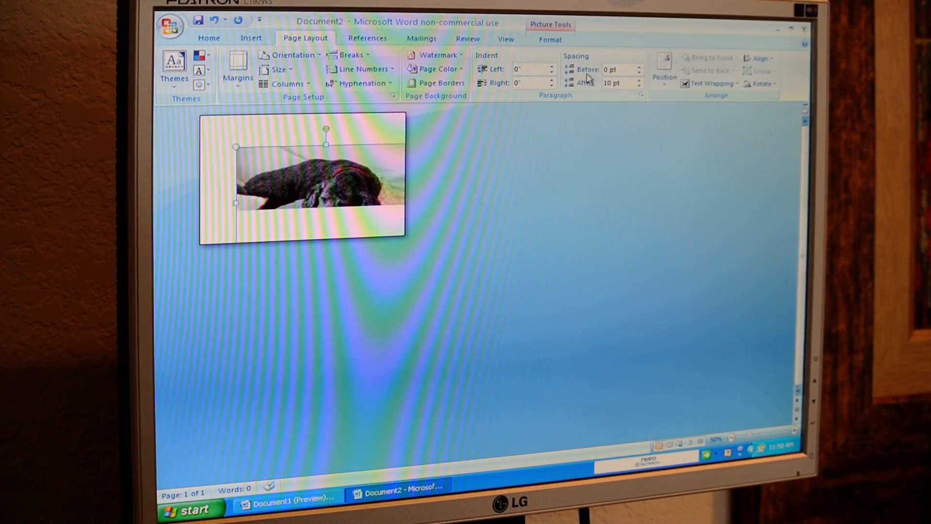
- Set the dog photo's text wrapping to Behind text in the Advanced Layout settings
{"action": "left_click", "coordinate": [549, 39]}
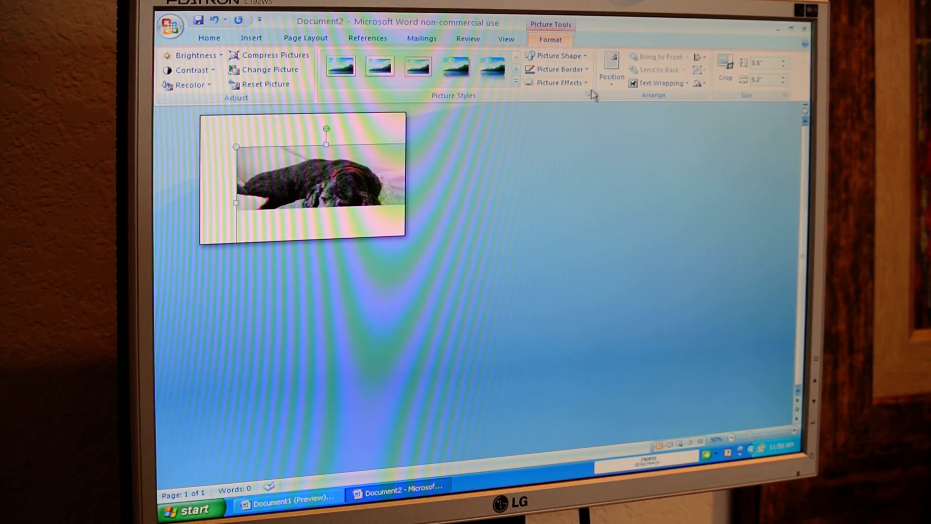
{"action": "mouse_move", "coordinate": [612, 71]}
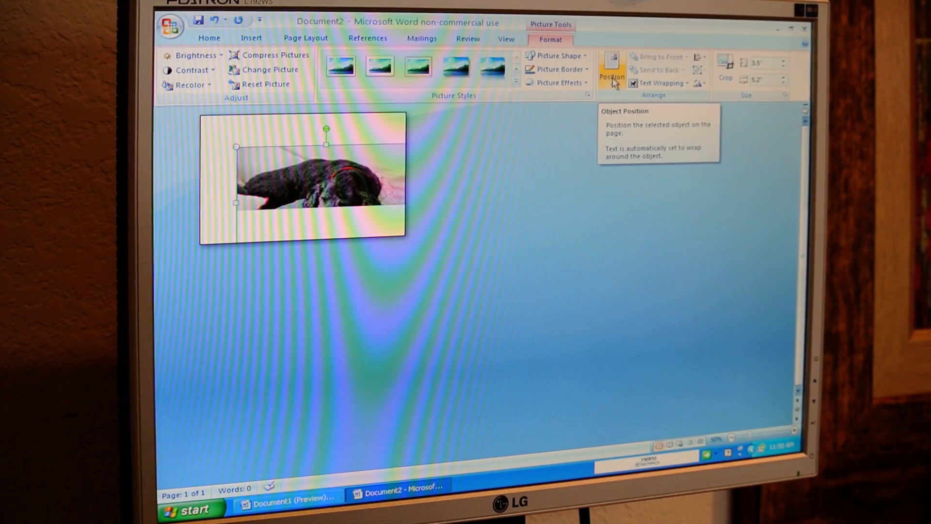
{"action": "left_click", "coordinate": [611, 67]}
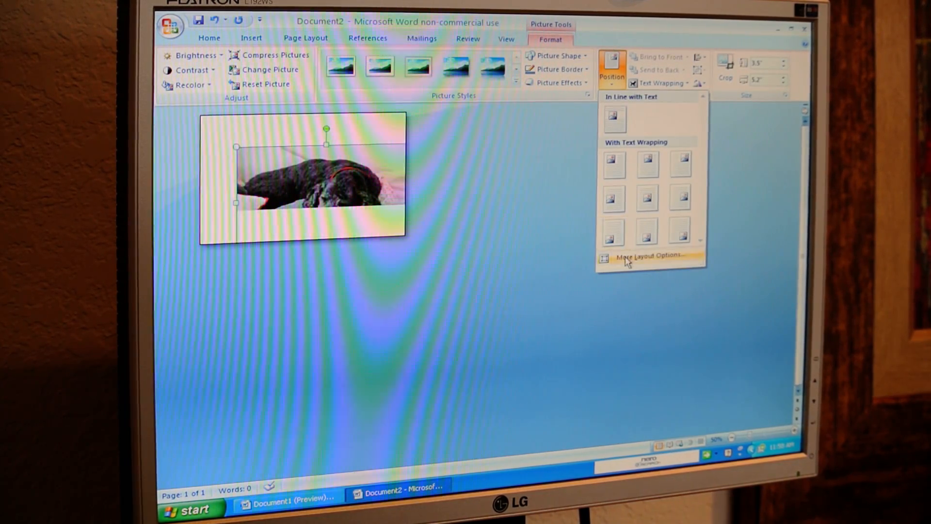
{"action": "left_click", "coordinate": [640, 258]}
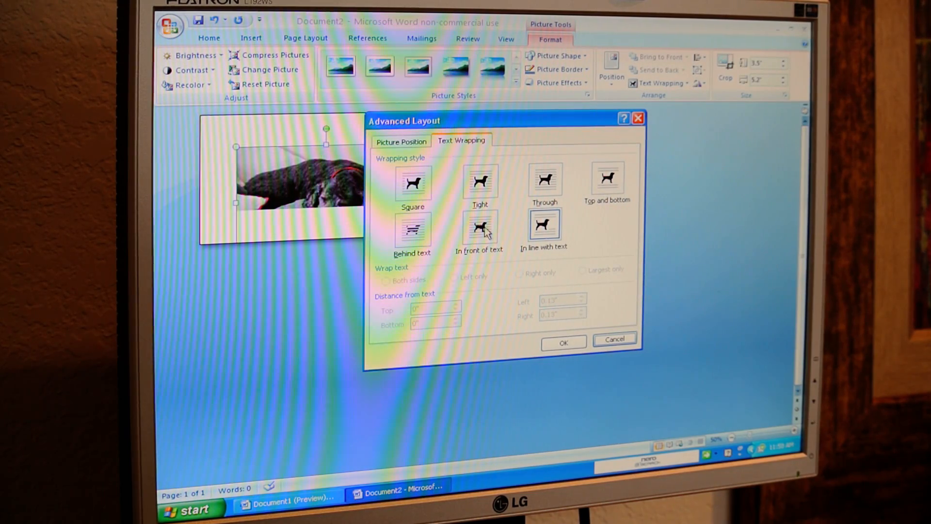
{"action": "left_click", "coordinate": [413, 231]}
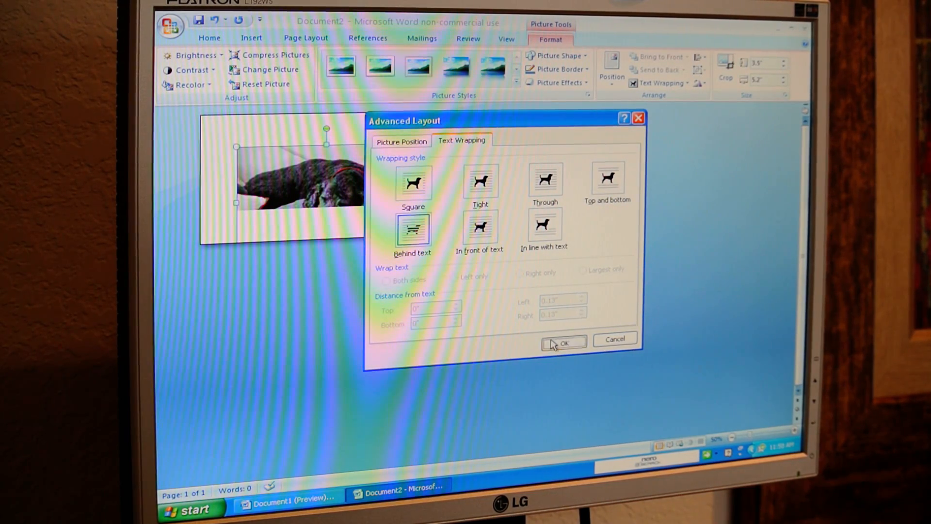
{"action": "left_click", "coordinate": [563, 339]}
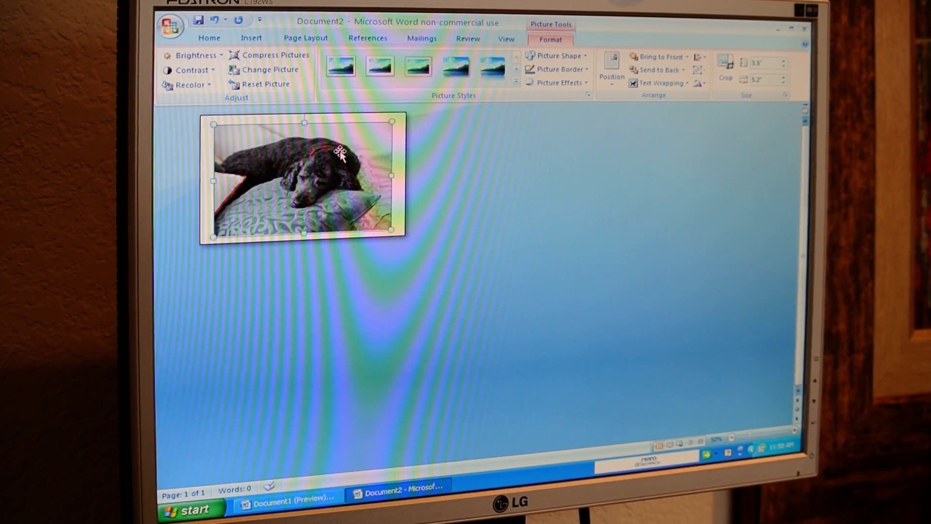
{"action": "mouse_move", "coordinate": [419, 165]}
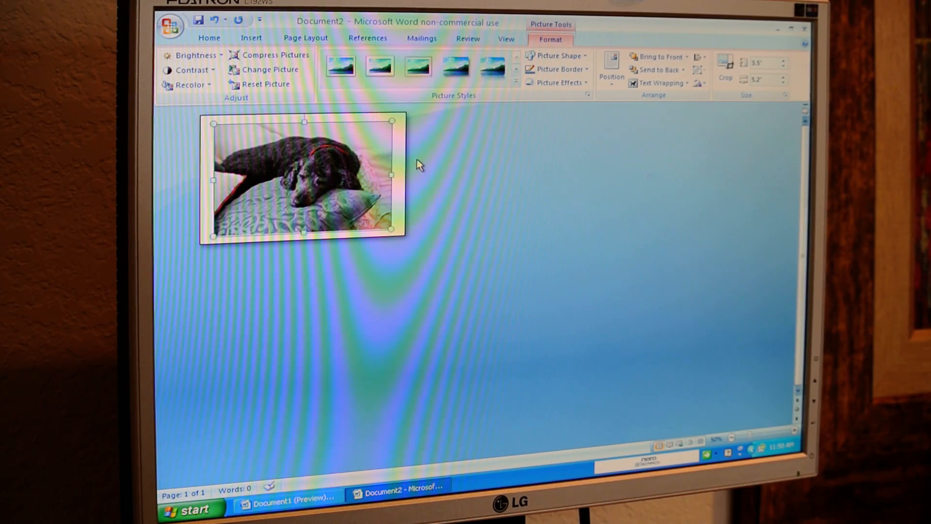
- Open the Shapes gallery from the Insert tab
{"action": "left_click", "coordinate": [251, 37]}
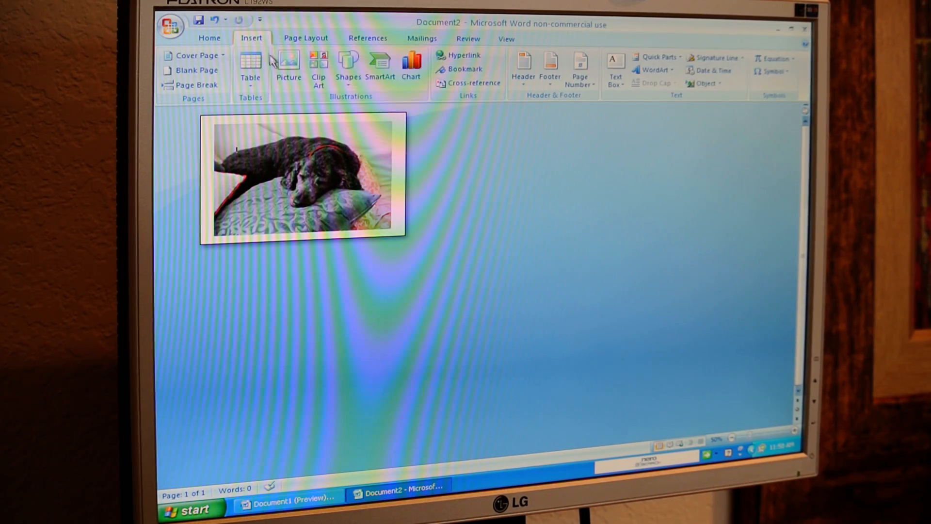
{"action": "left_click", "coordinate": [349, 66]}
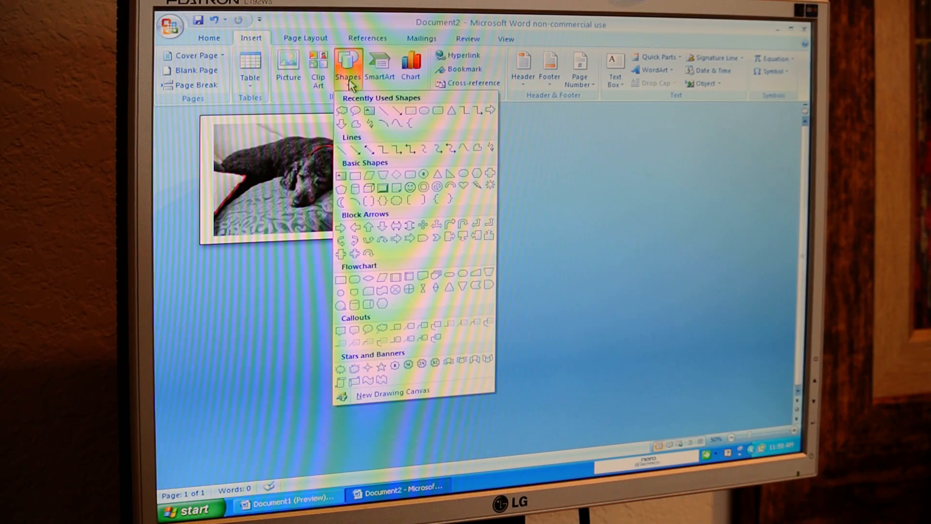
{"action": "mouse_move", "coordinate": [355, 116]}
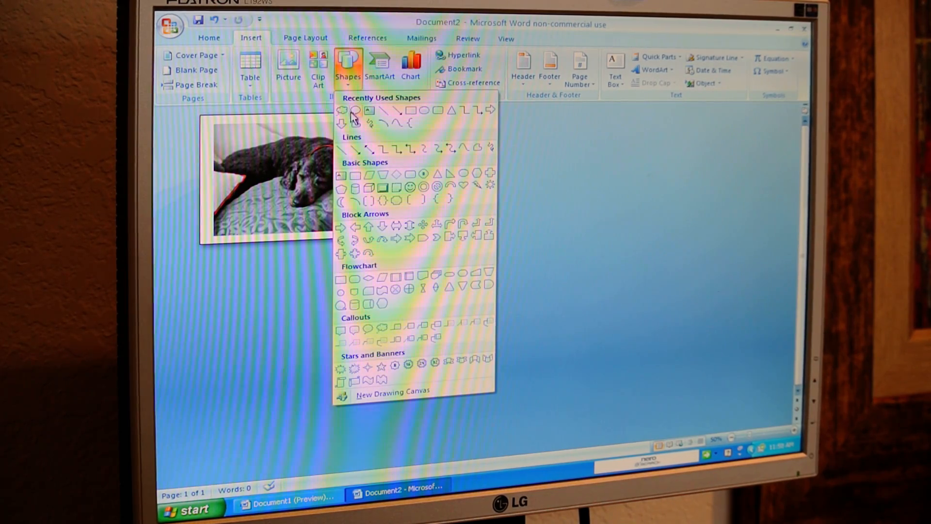
{"action": "mouse_move", "coordinate": [343, 116]}
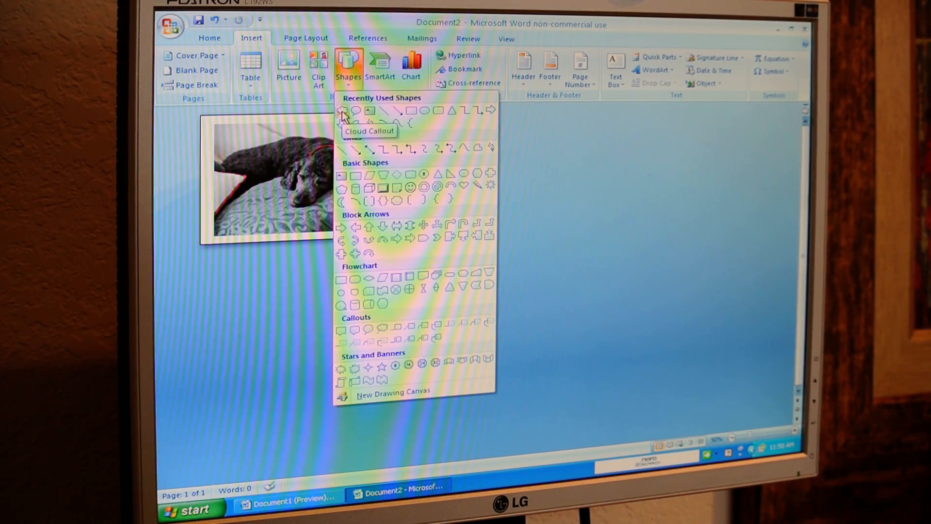
{"action": "mouse_move", "coordinate": [386, 333]}
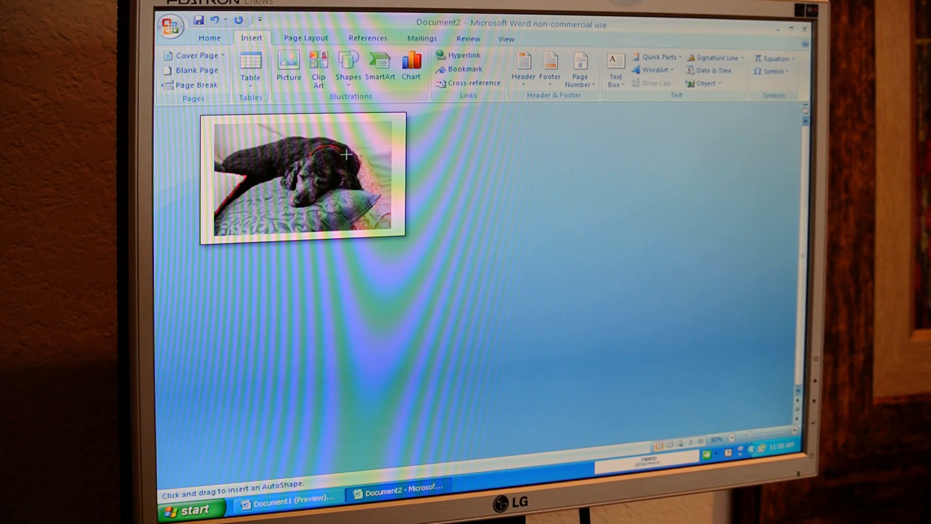
- Drag out a cloud callout beside the dog's head
{"action": "left_click_drag", "start_coordinate": [348, 155], "coordinate": [386, 122]}
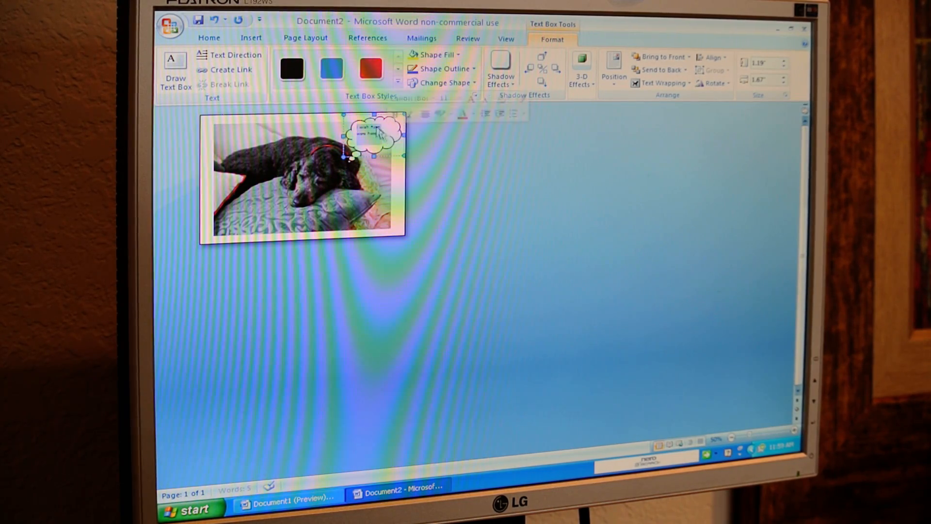
- Choose a larger font size for the 'I wish Ryan were here' callout text
{"action": "left_click", "coordinate": [208, 37]}
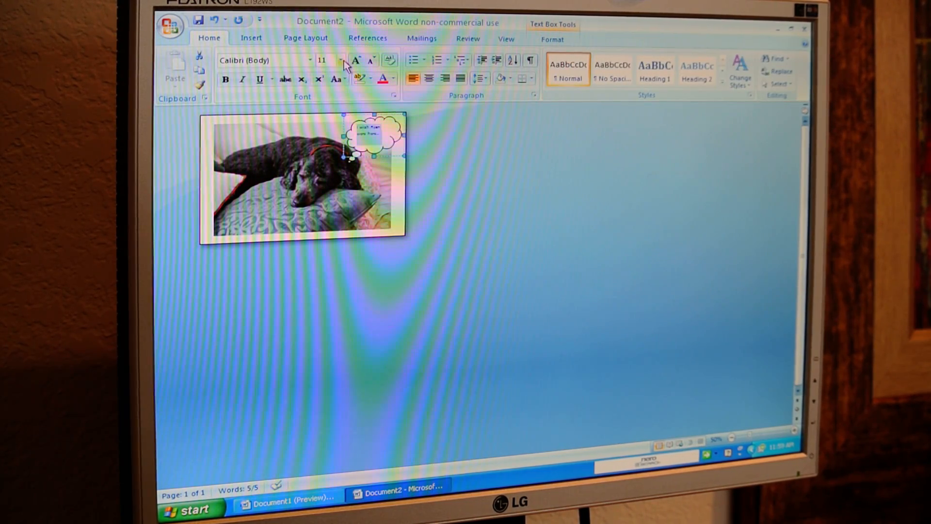
{"action": "left_click", "coordinate": [342, 59]}
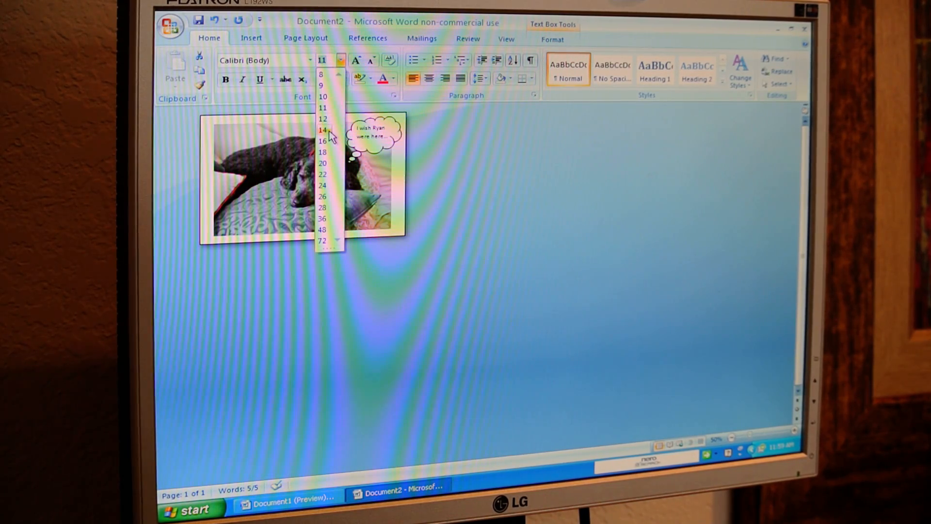
{"action": "left_click", "coordinate": [323, 130]}
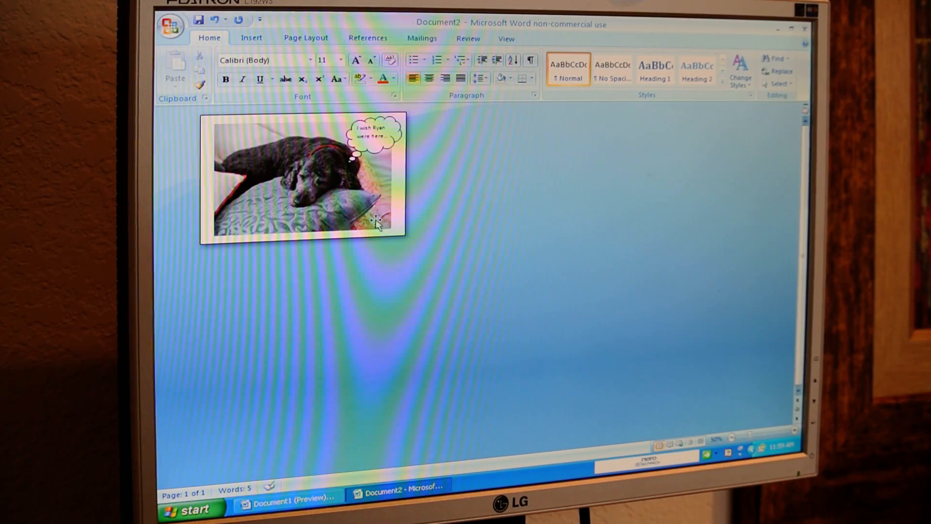
- Open Print Preview of the finished dog card from the Office button
{"action": "left_click", "coordinate": [170, 26]}
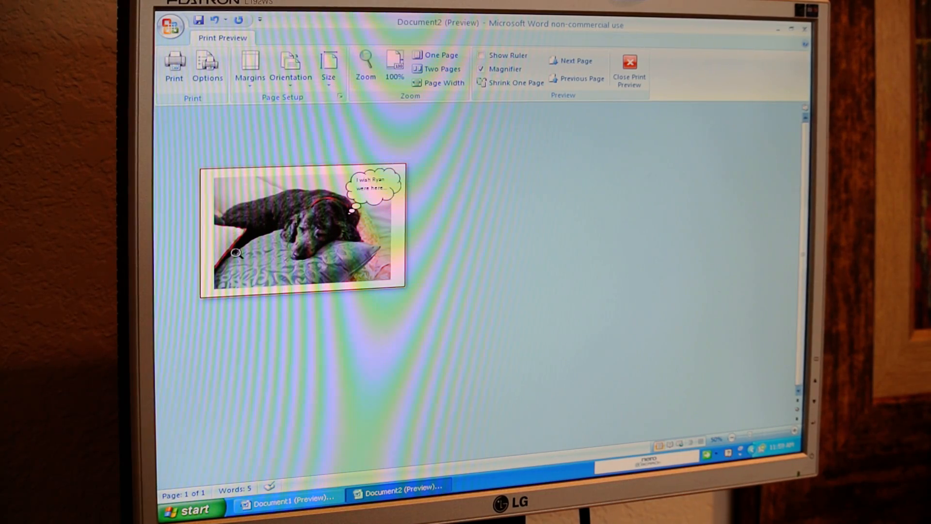
{"action": "mouse_move", "coordinate": [492, 273]}
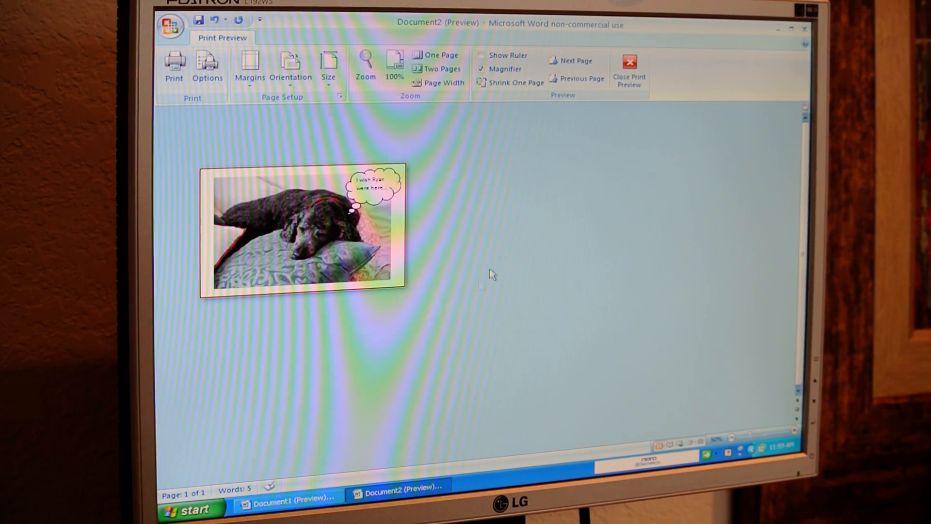